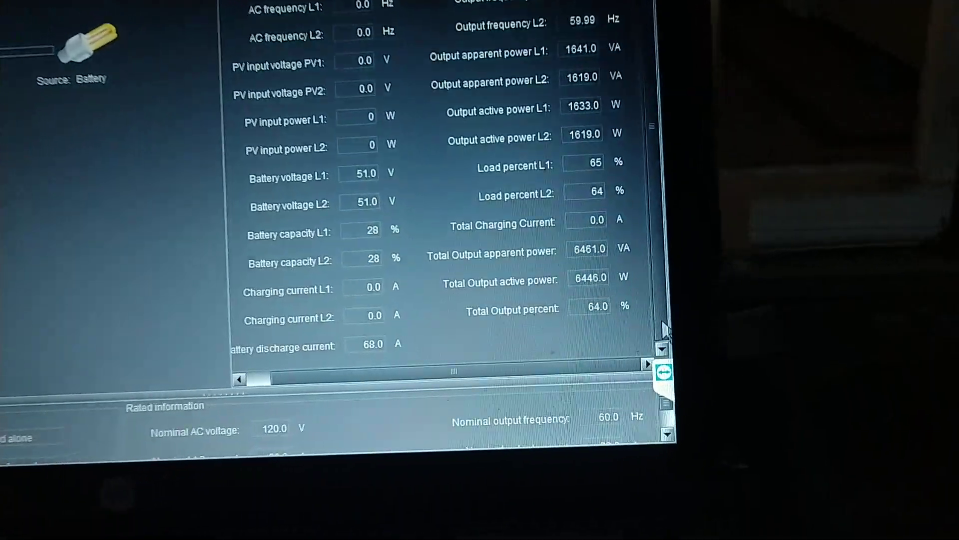
scroll(down, 3)
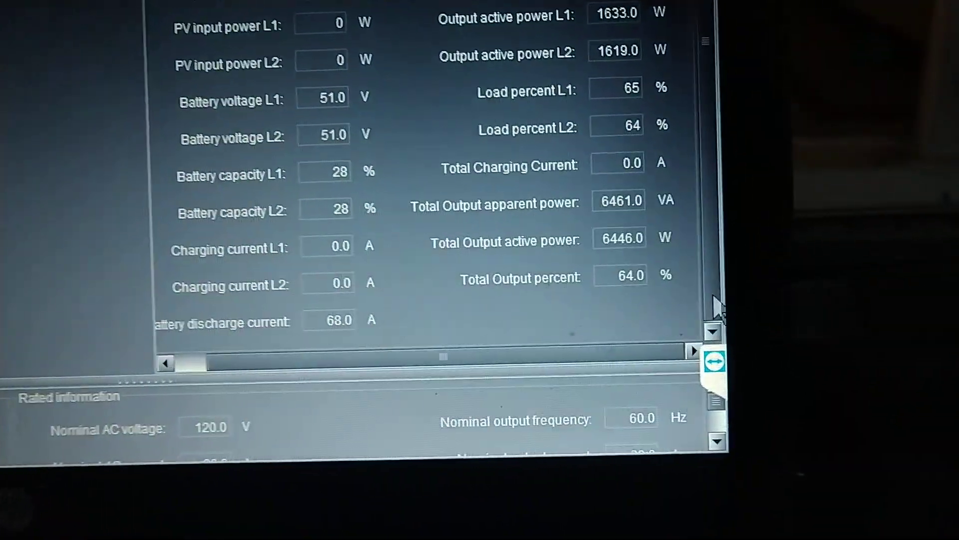